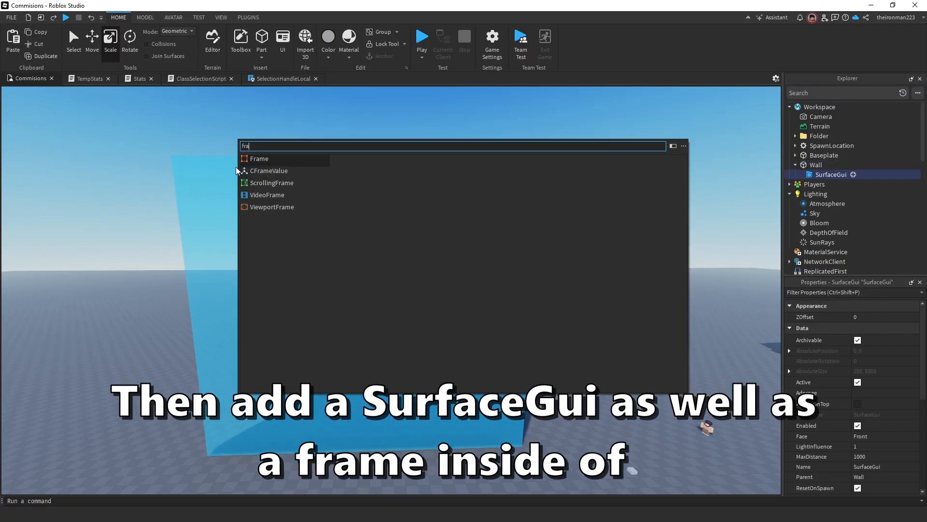
Step: Insert a Frame into the Wall's SurfaceGui and choose the wall face it displays on
left_click(259, 159)
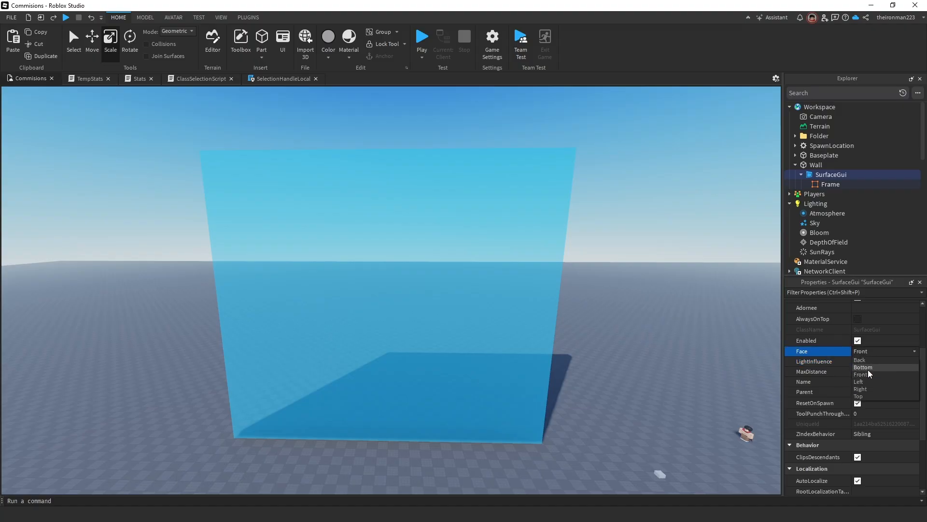
mouse_move(861, 381)
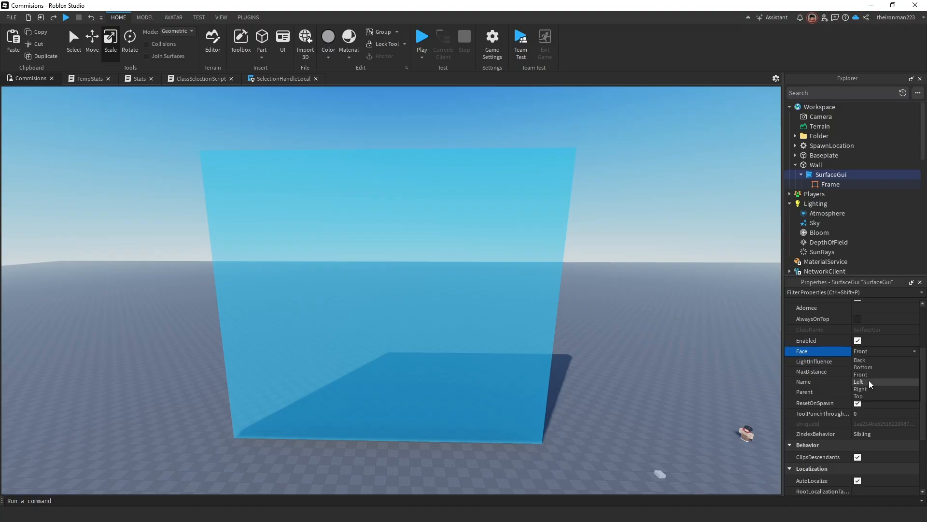
left_click(830, 184)
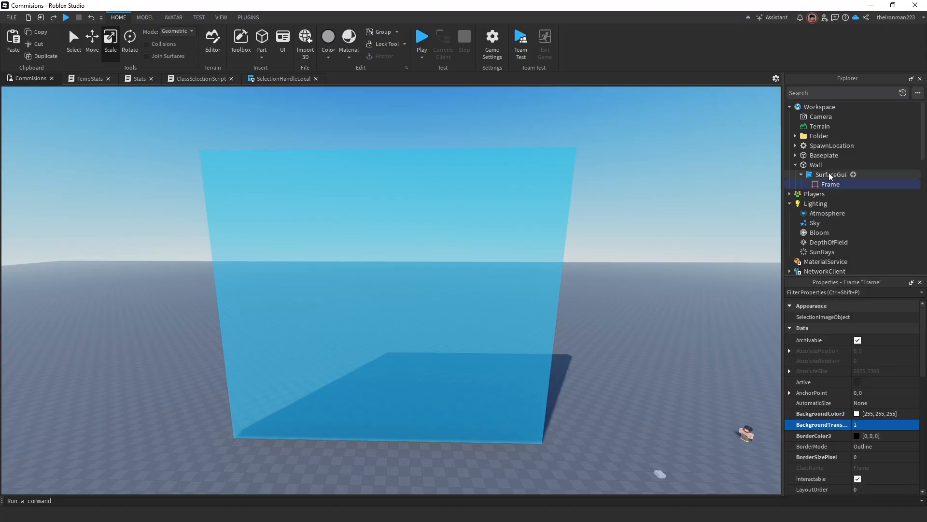
Step: Add a ScreenGui under StarterGui and move the two-title Frame into it
left_click(819, 182)
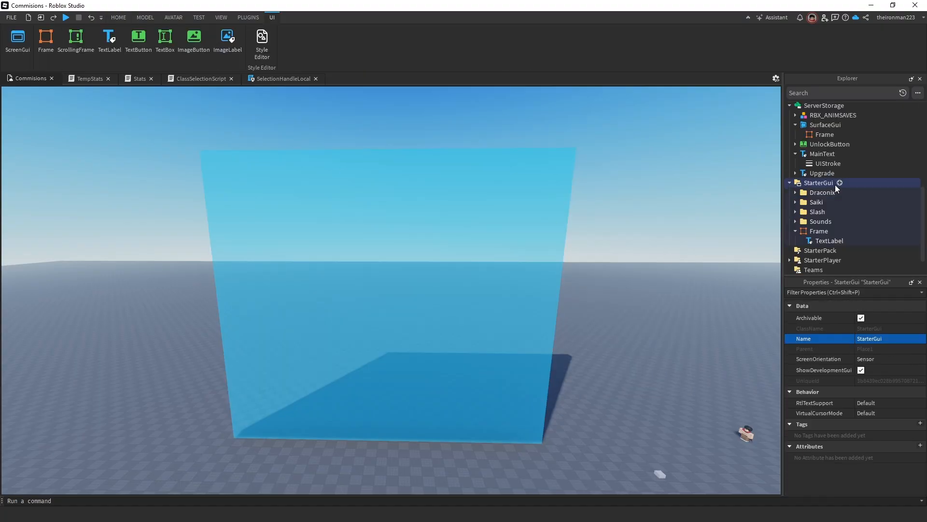
left_click(821, 231)
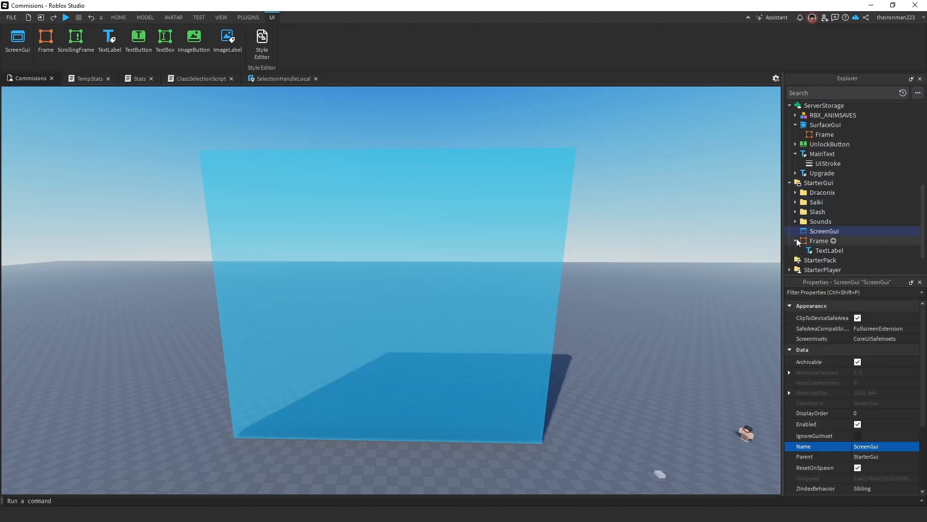
left_click(824, 240)
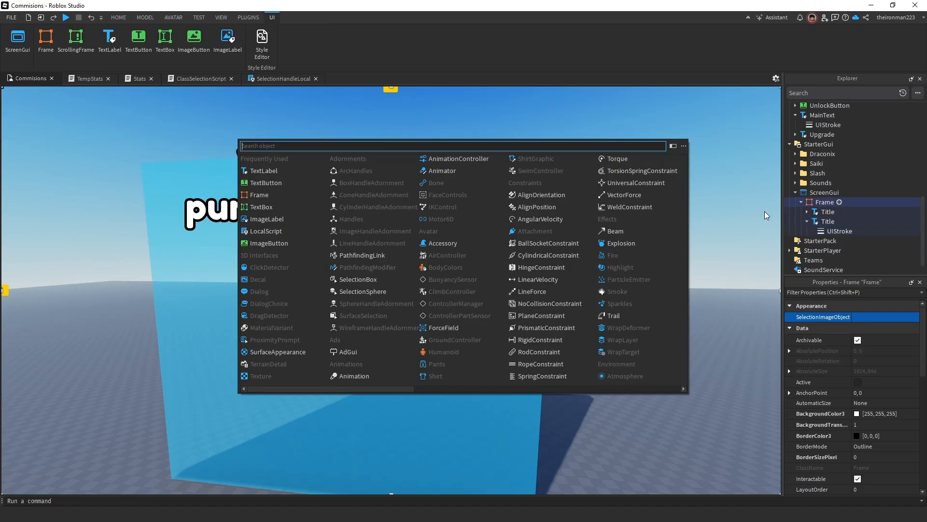
Step: Add a Purchase TextButton with a UICorner and a green UIGradient to the frame
left_click(266, 182)
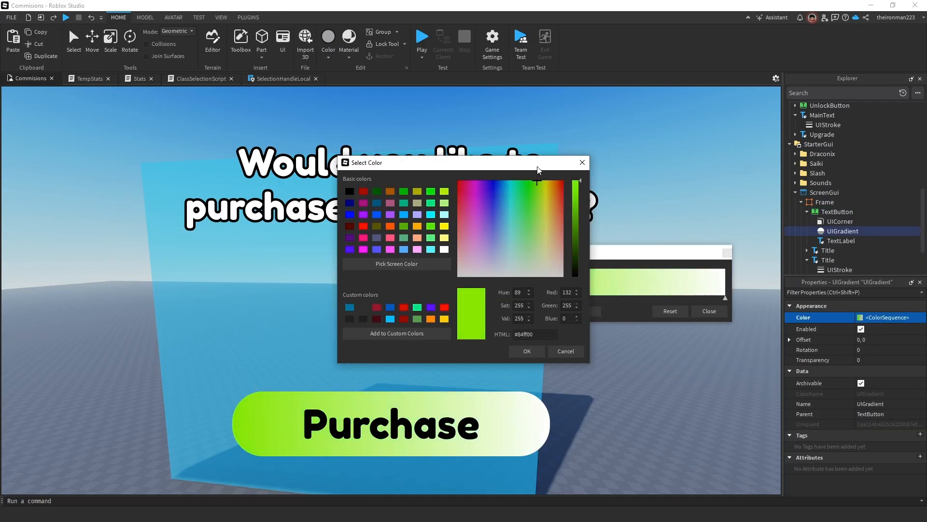
left_click(525, 350)
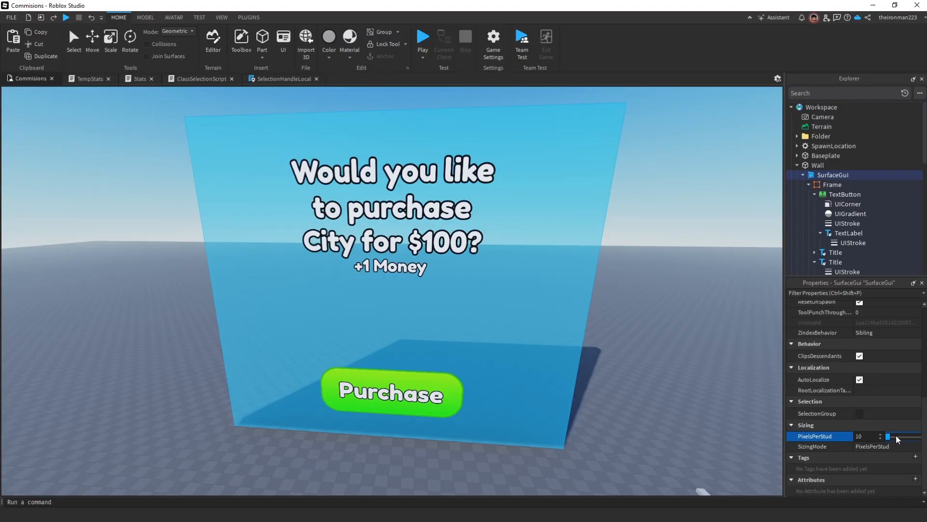
mouse_move(888, 439)
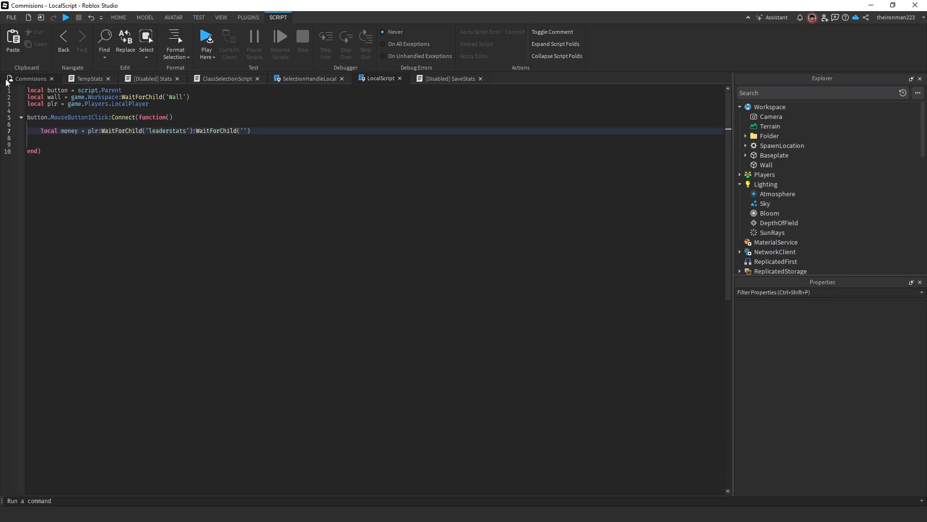
Step: Write the MouseButton1Click handler: if Money >= 100, set wall Transparency 1 and CanCollide false
type("parency = 1")
type("wa")
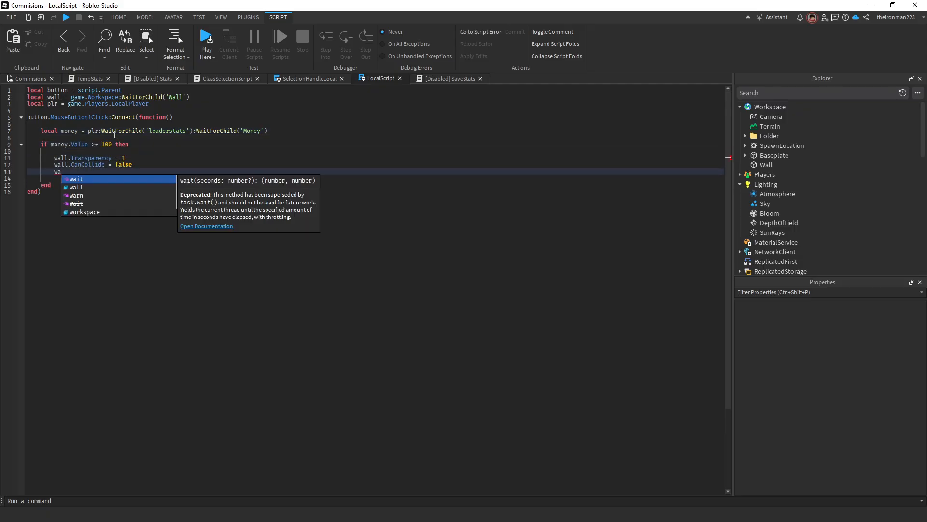
left_click(66, 18)
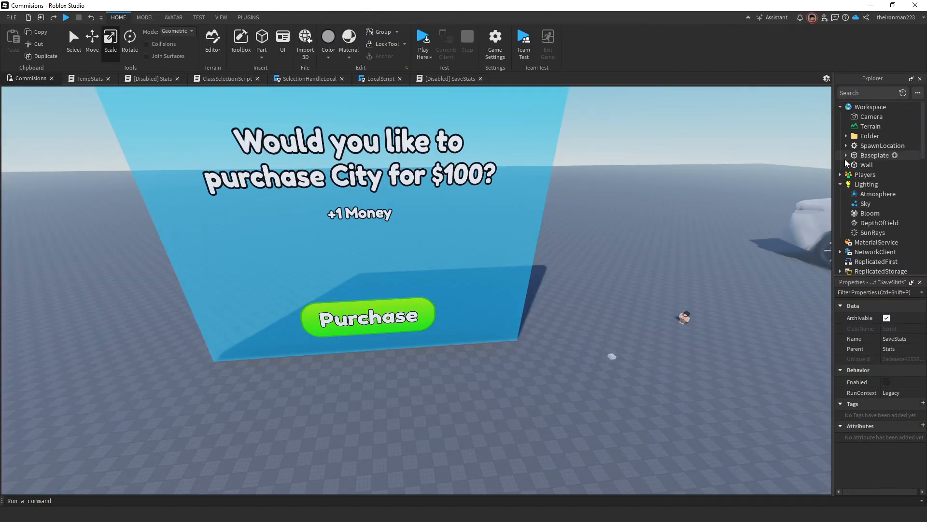
Step: Playtest, then add button.Parent.Visible = false and a money.Value update line to the script
left_click(840, 164)
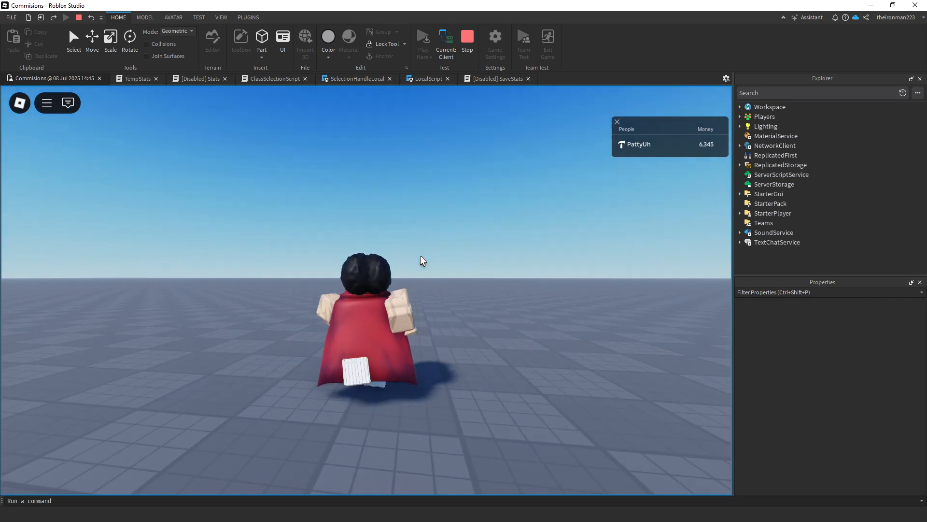
left_click(385, 78)
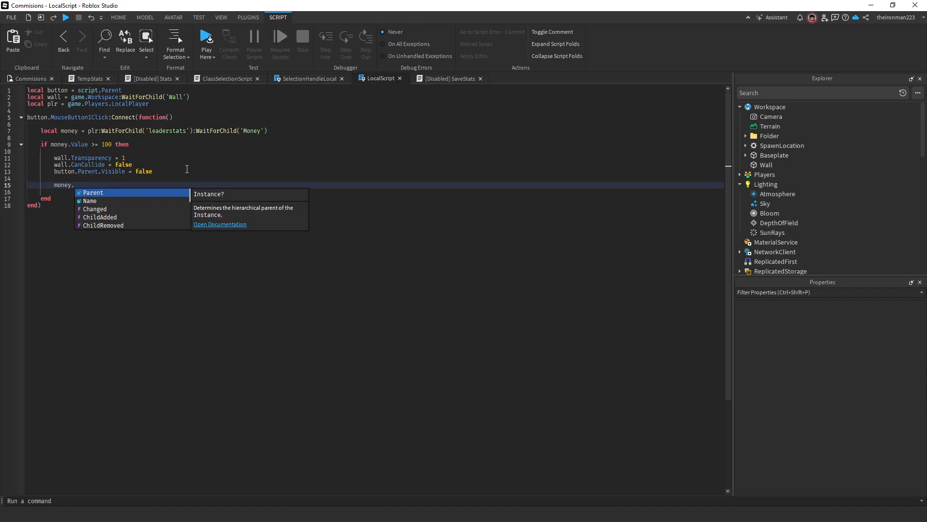
type("Value +")
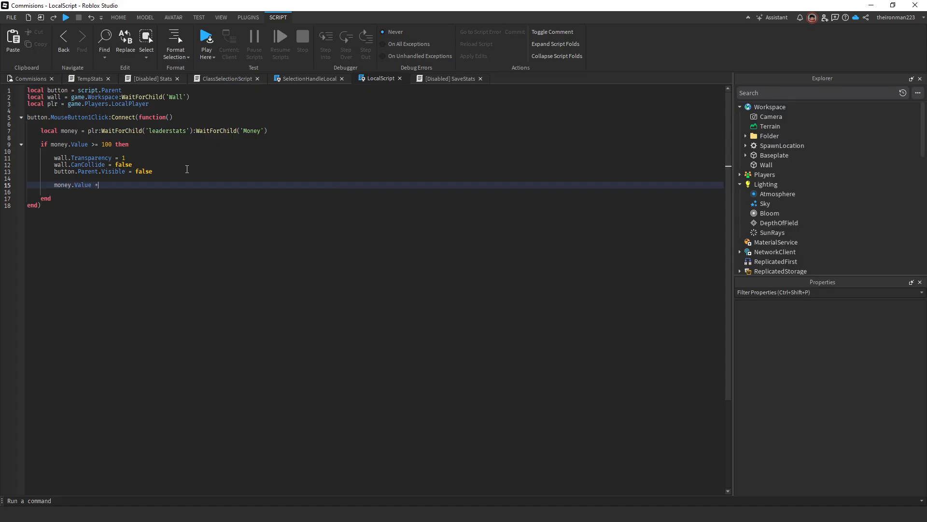